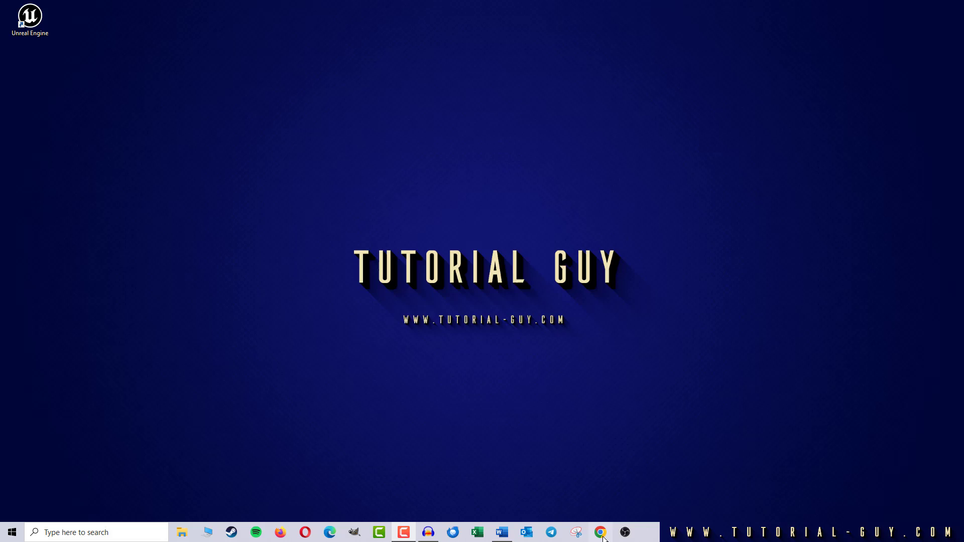
- Launch Google Chrome from the taskbar to reach the profile chooser
left_click(599, 531)
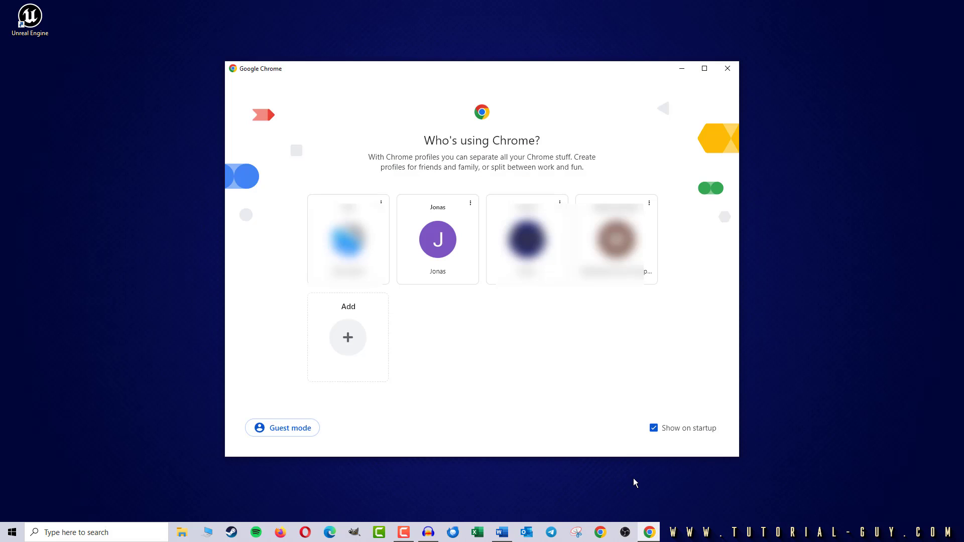
mouse_move(586, 457)
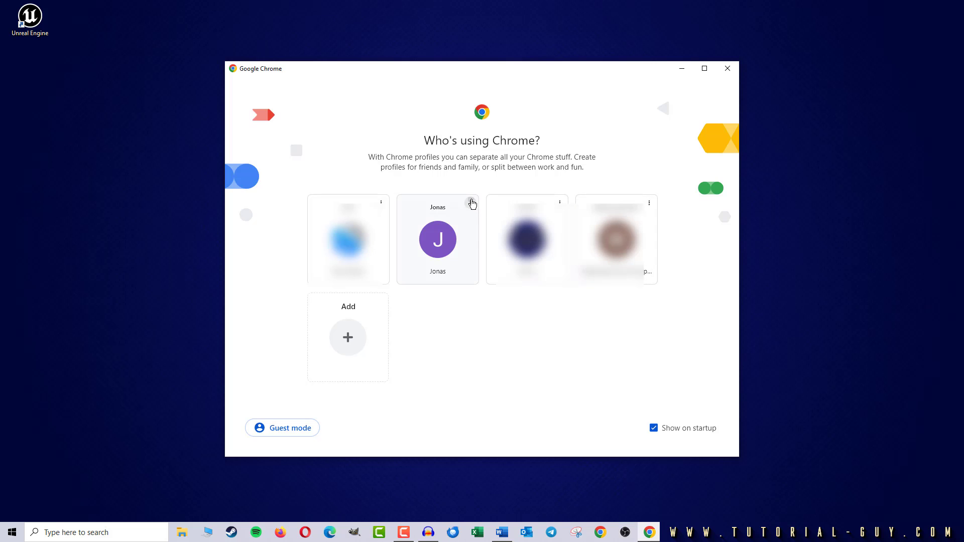
- Open the Jonas profile card's menu, which ends up opening a New Tab window
left_click(471, 203)
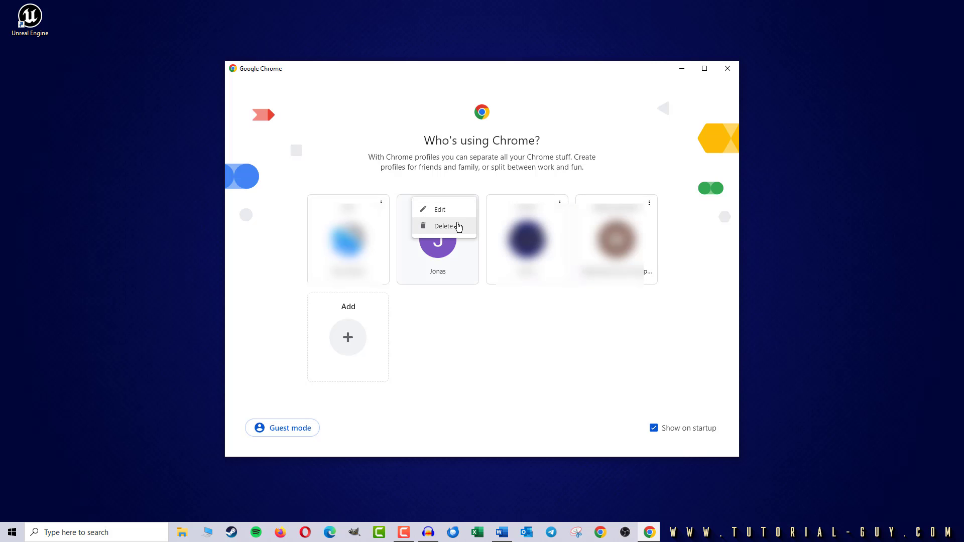
mouse_move(444, 232)
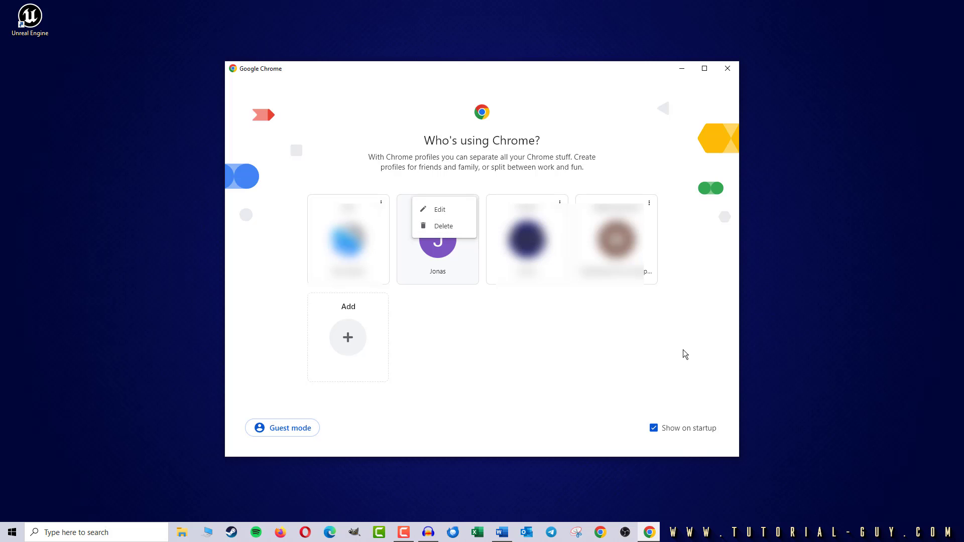
mouse_move(693, 357)
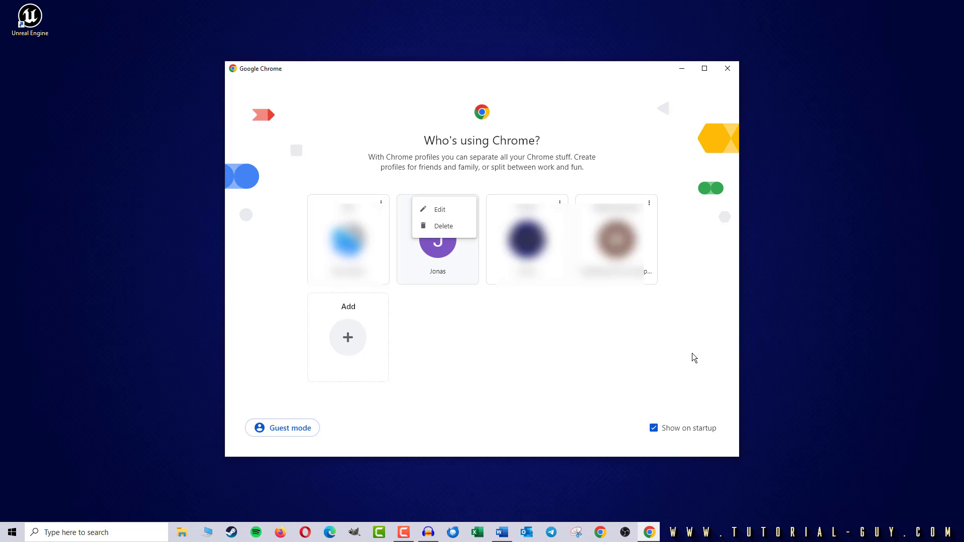
mouse_move(694, 410)
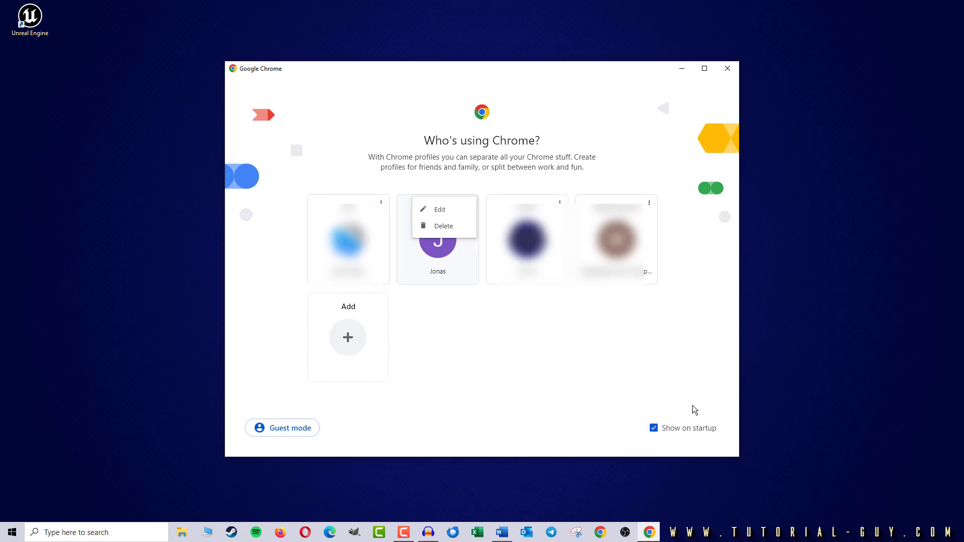
mouse_move(668, 197)
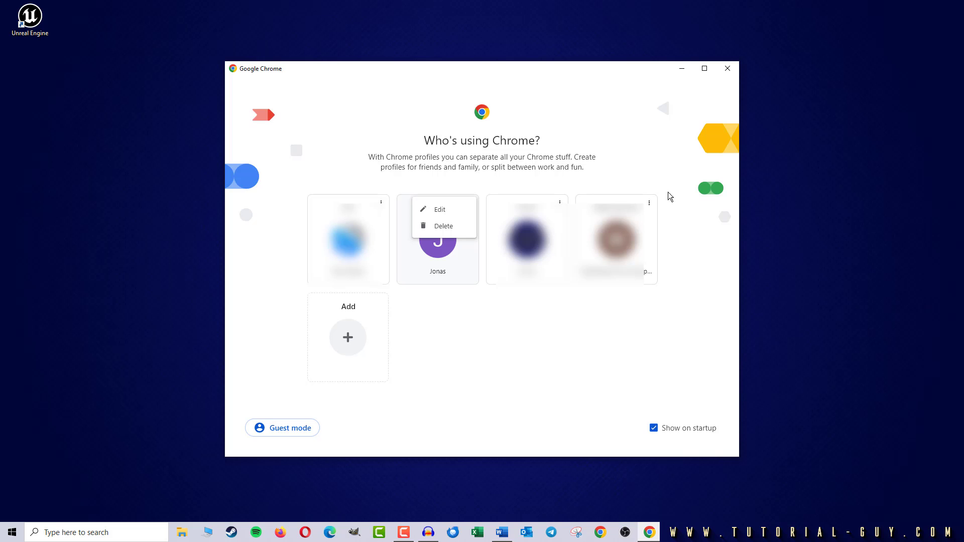
left_click(437, 240)
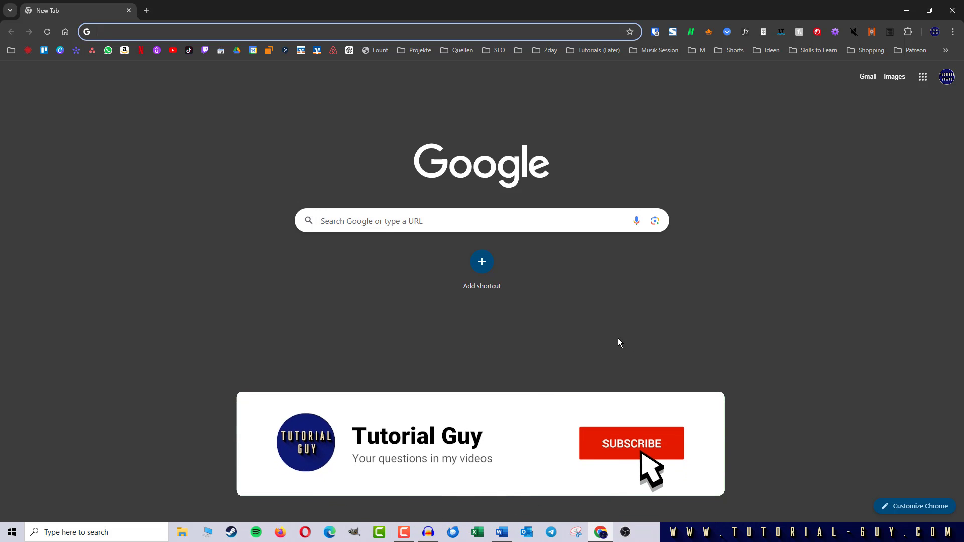
- Reopen the profile chooser from the profile avatar in the New Tab window
left_click(933, 31)
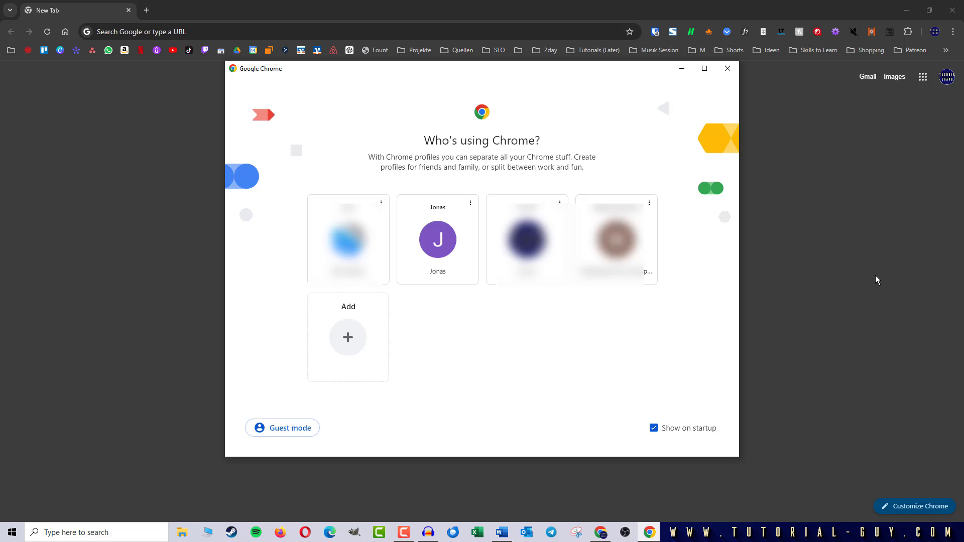
mouse_move(682, 364)
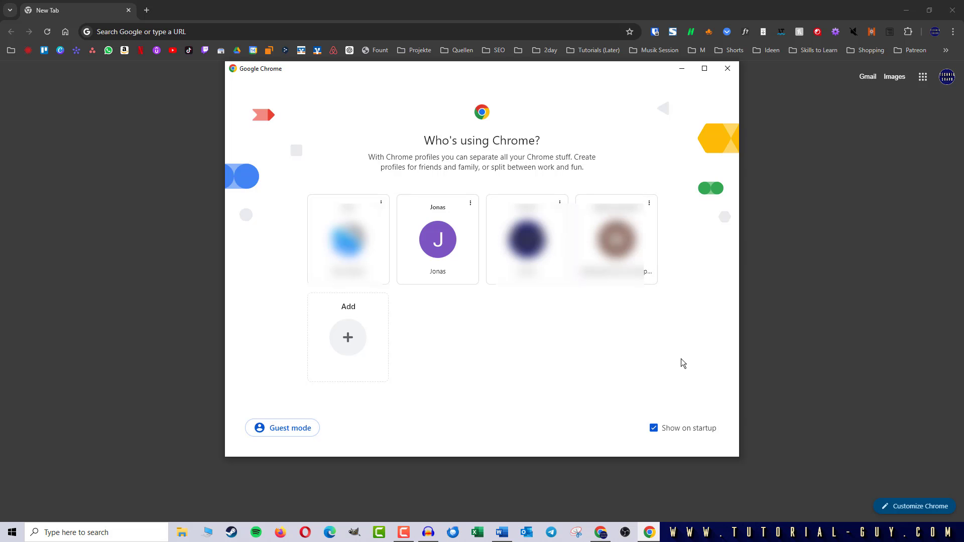
- Open the three-dot menu on the Jonas profile card to show edit and delete
left_click(469, 202)
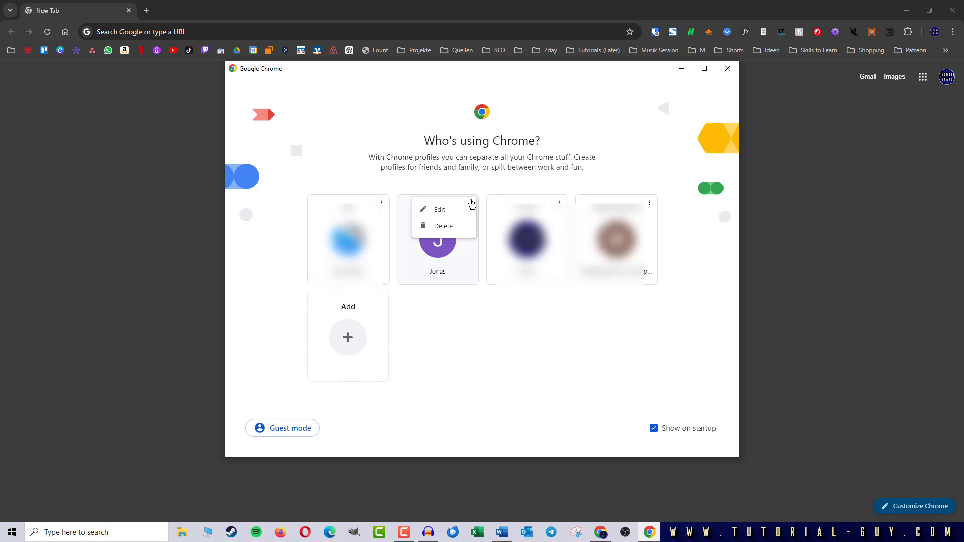
- Delete the Jonas profile and confirm the permanent deletion
left_click(442, 227)
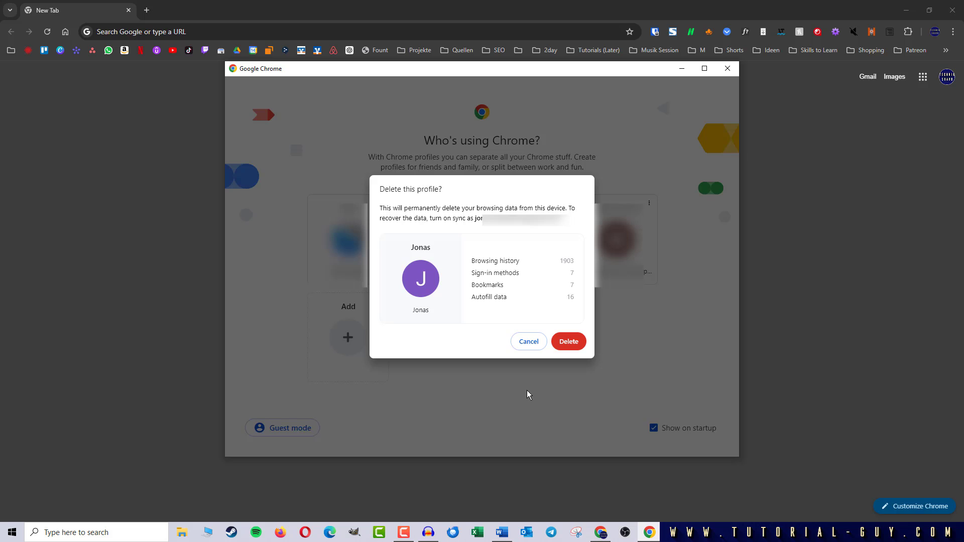
mouse_move(559, 309)
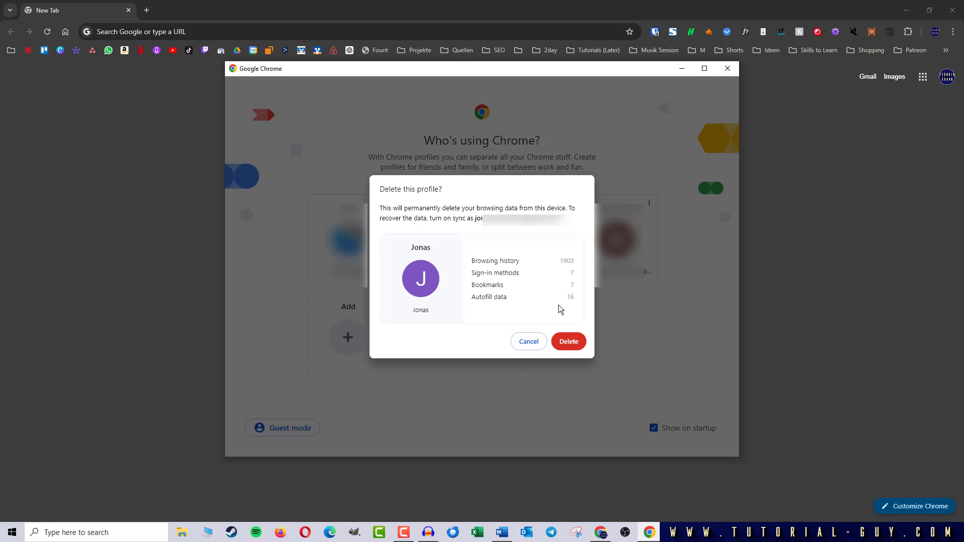
mouse_move(532, 306)
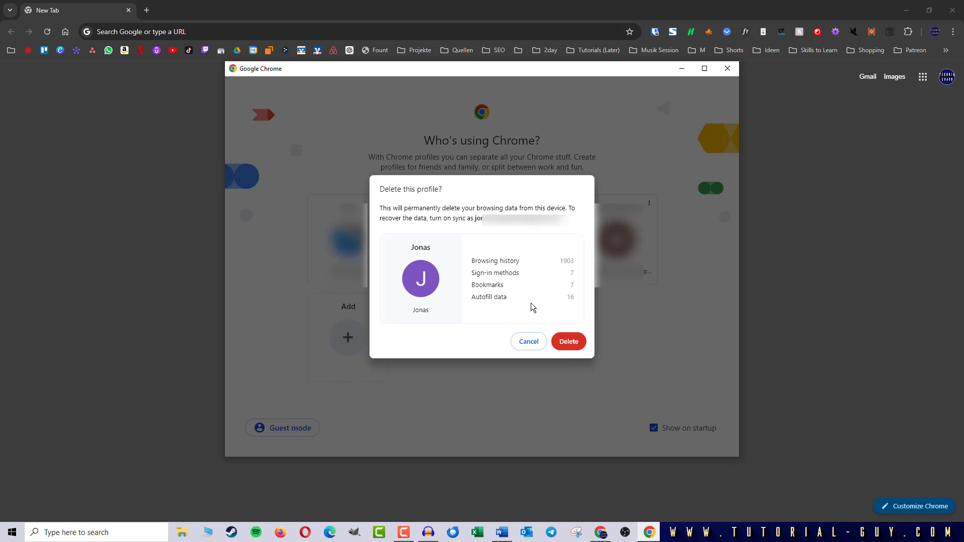
left_click(566, 341)
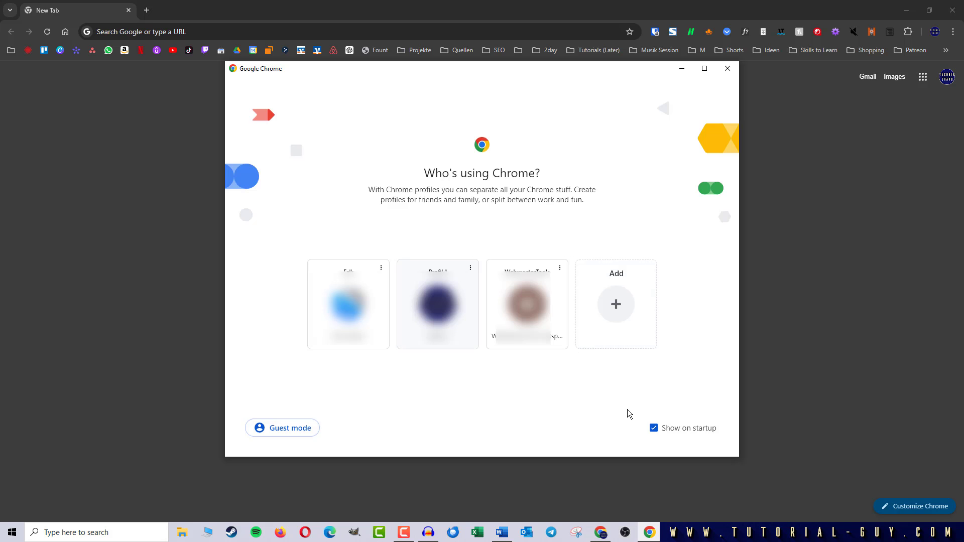